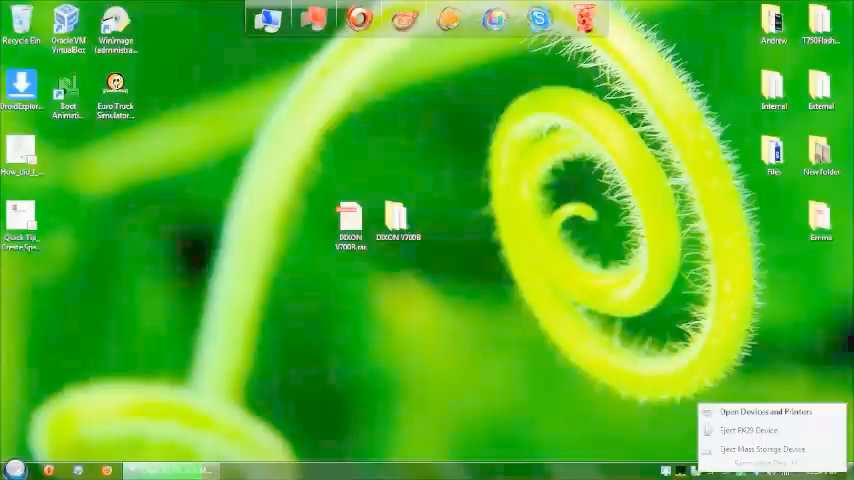
Eject the tablet's mass storage device from the Safely Remove Hardware tray icon
click(350, 220)
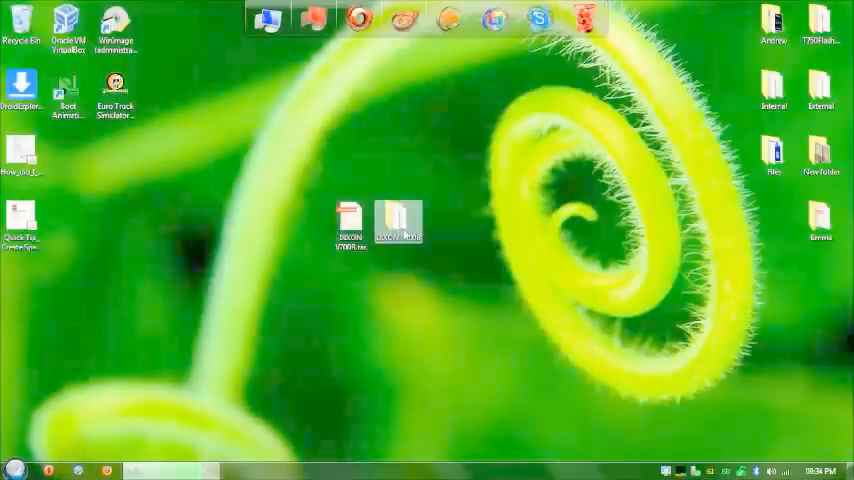
Open the firmware tool folder from the desktop and launch the batch flashing tool
double_click(398, 218)
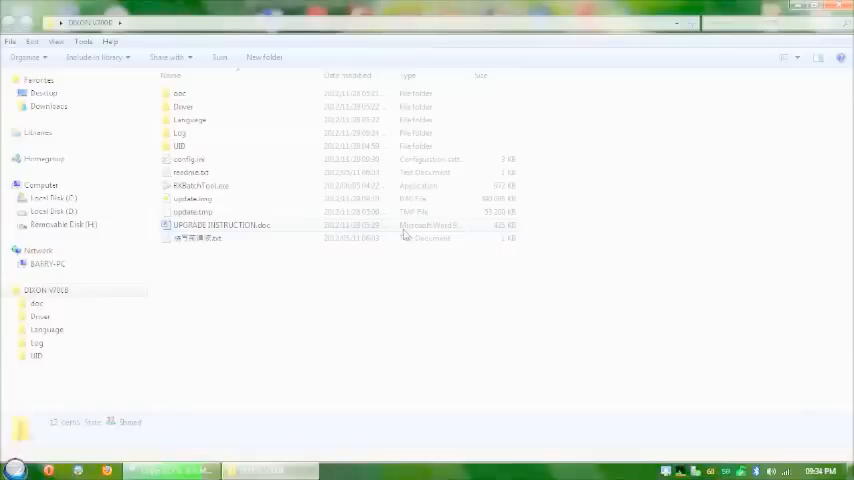
mouse_move(304, 168)
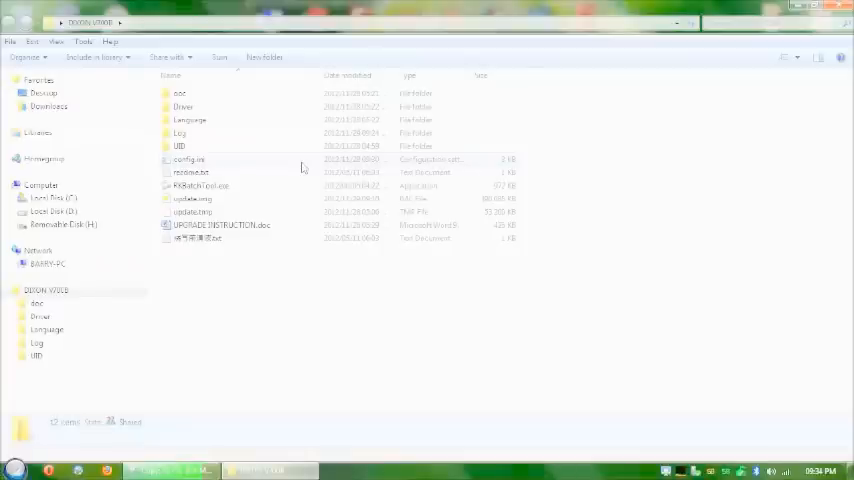
double_click(188, 160)
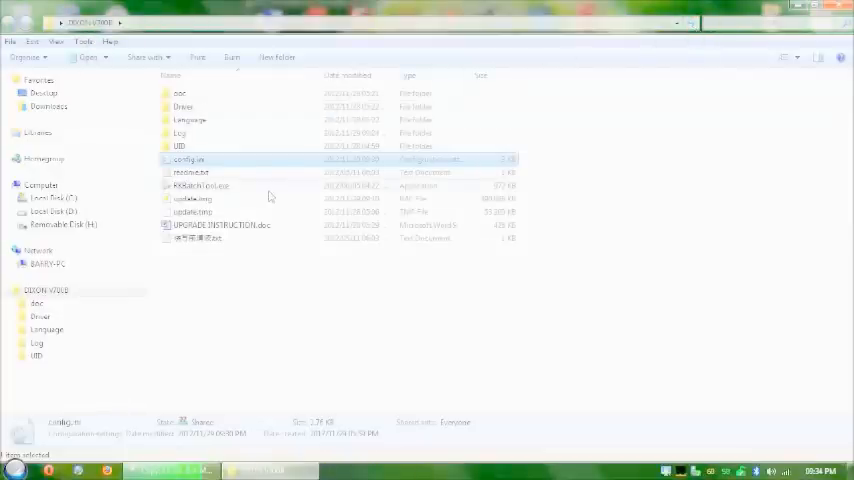
mouse_move(270, 196)
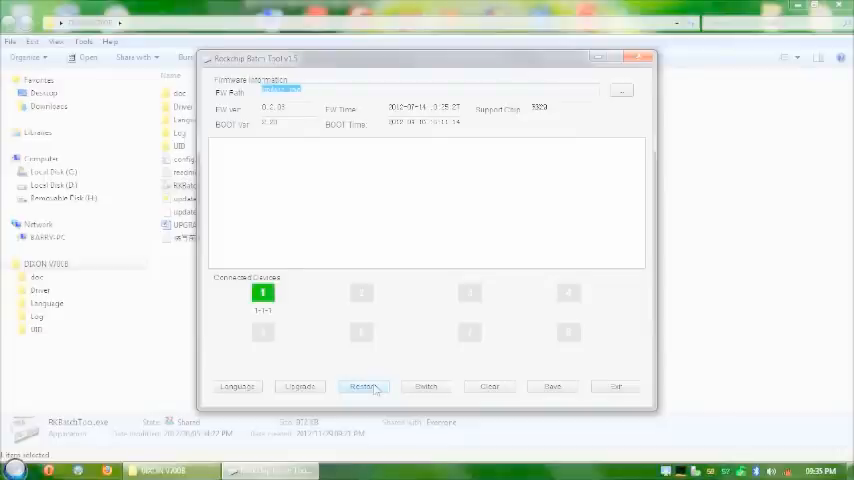
Start the Restore so the new firmware begins flashing onto the connected tablet
click(362, 386)
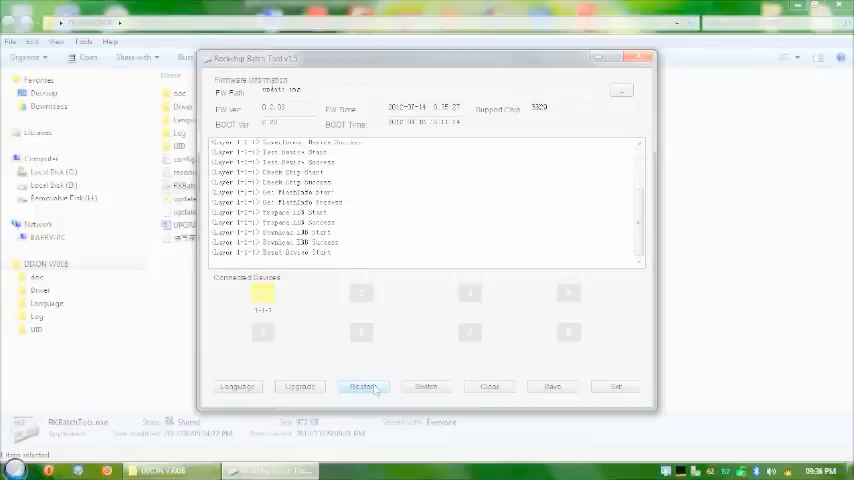
click(362, 388)
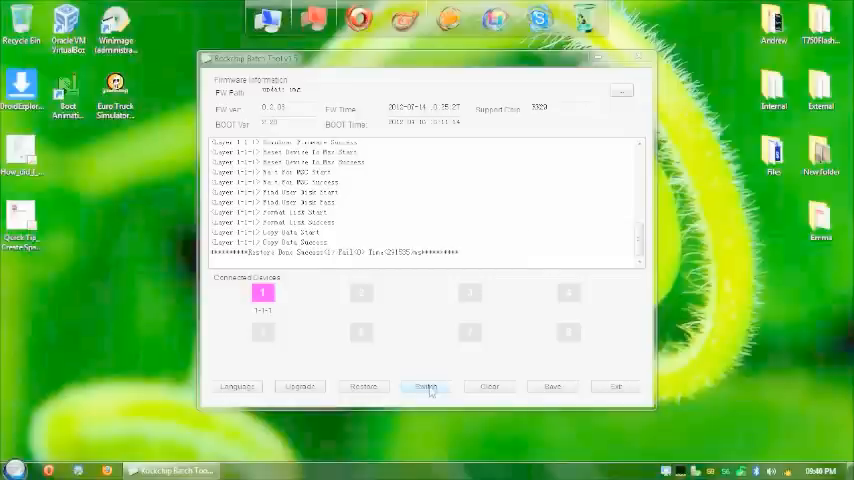
Acknowledge the finished restore after the log reports Restore Done and Success
click(426, 388)
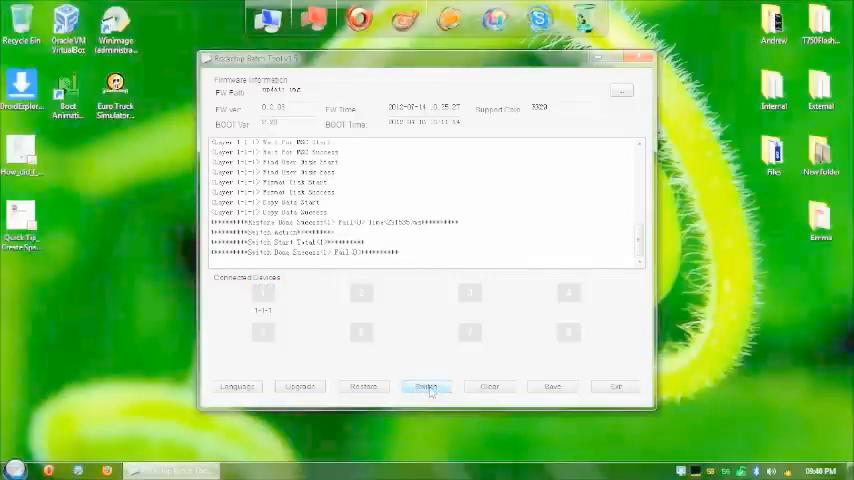